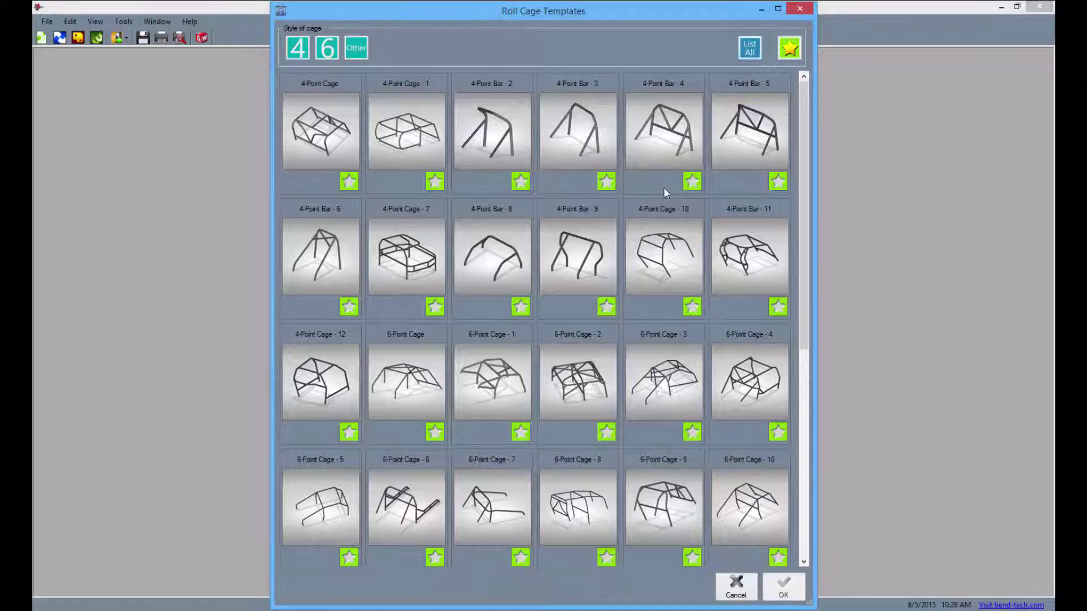
{"action": "mouse_move", "coordinate": [327, 416]}
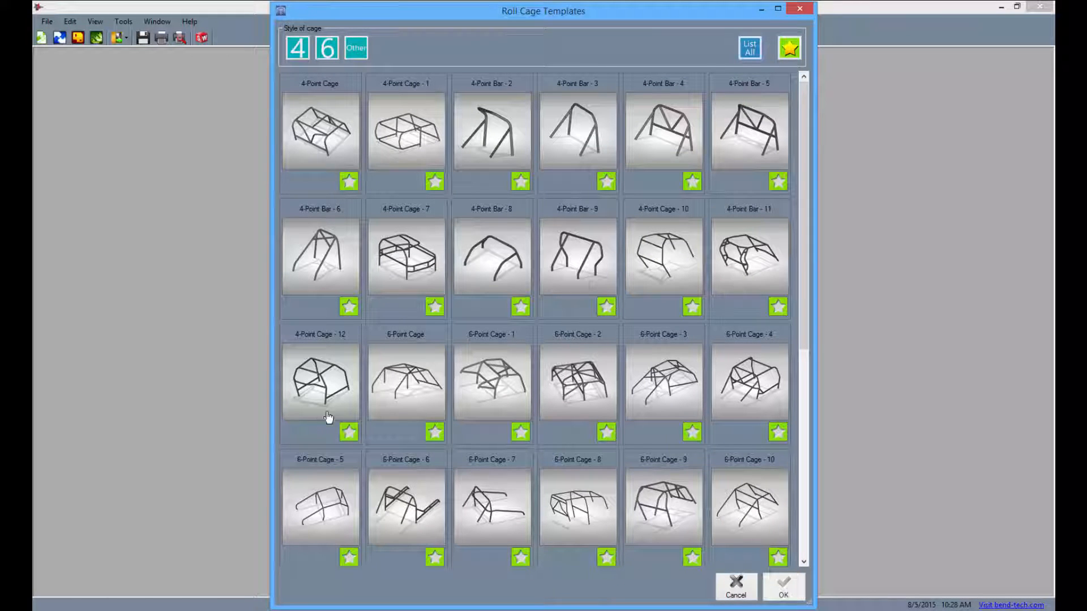
{"action": "mouse_move", "coordinate": [552, 544]}
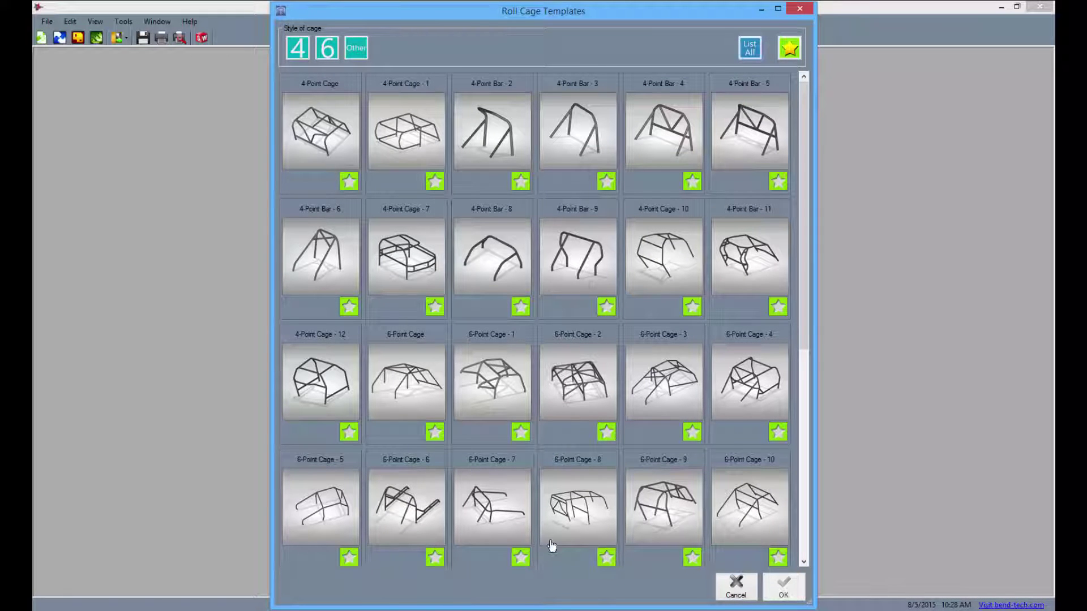
{"action": "mouse_move", "coordinate": [793, 378]}
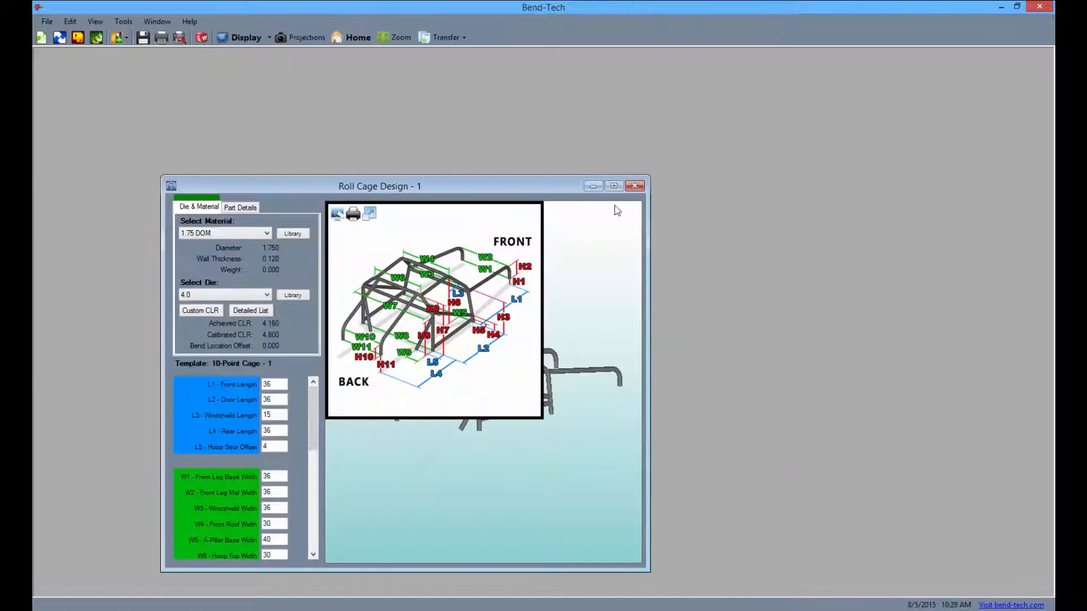
Maximize the Roll Cage Design window and orbit the 10-point cage to view it from another angle
{"action": "left_click", "coordinate": [612, 185]}
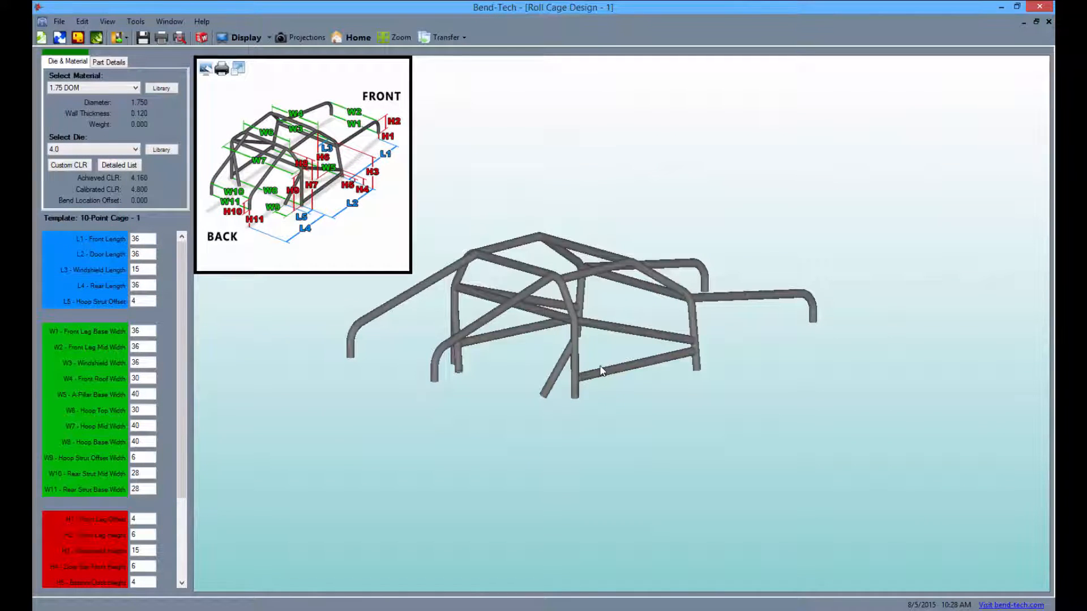
{"action": "left_click", "coordinate": [304, 36]}
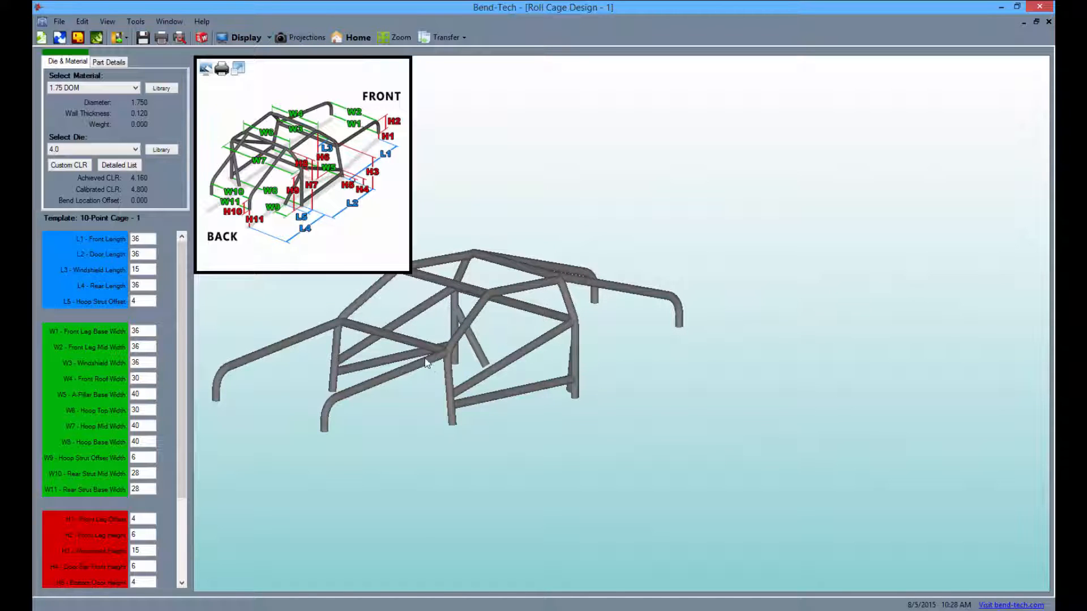
{"action": "left_click_drag", "start_coordinate": [426, 363], "coordinate": [559, 385]}
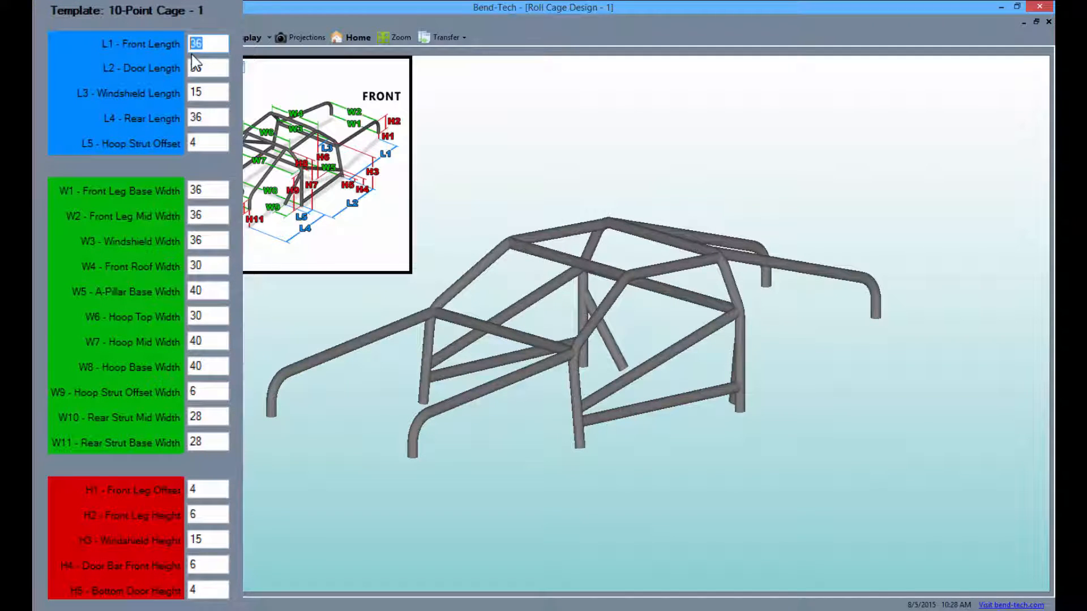
Set L1 Front Length to 30 and L2 Door Length to 26 on the cage template
{"action": "type", "text": "30"}
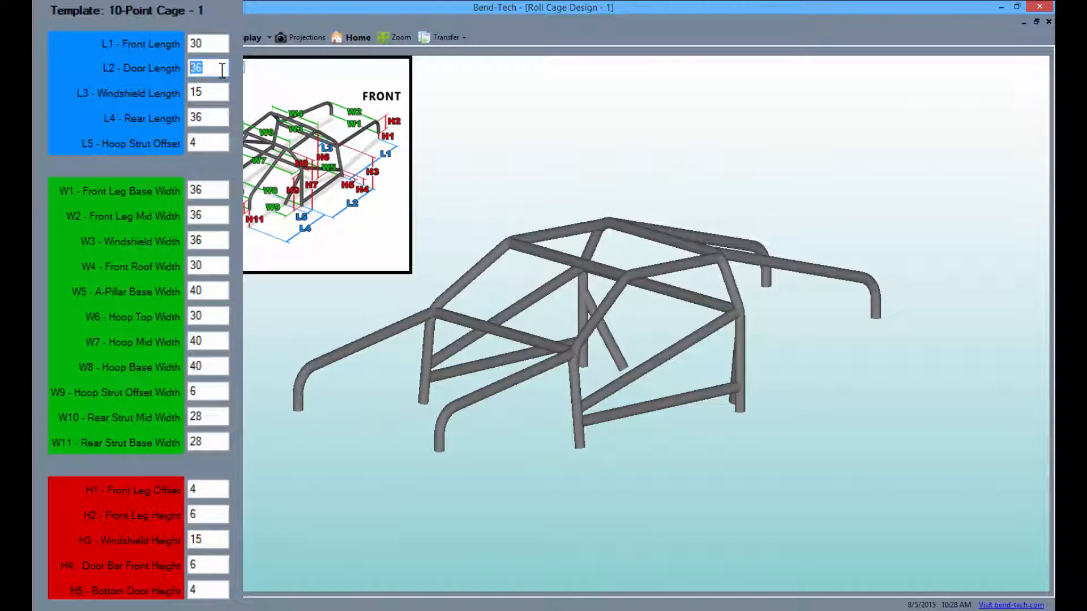
{"action": "type", "text": "26"}
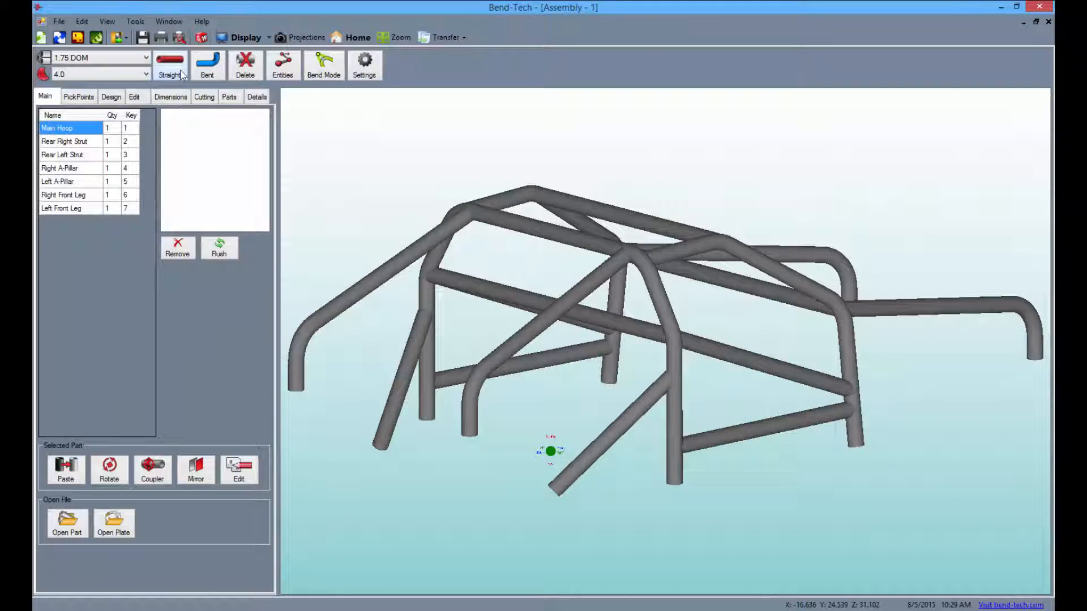
{"action": "mouse_move", "coordinate": [487, 379]}
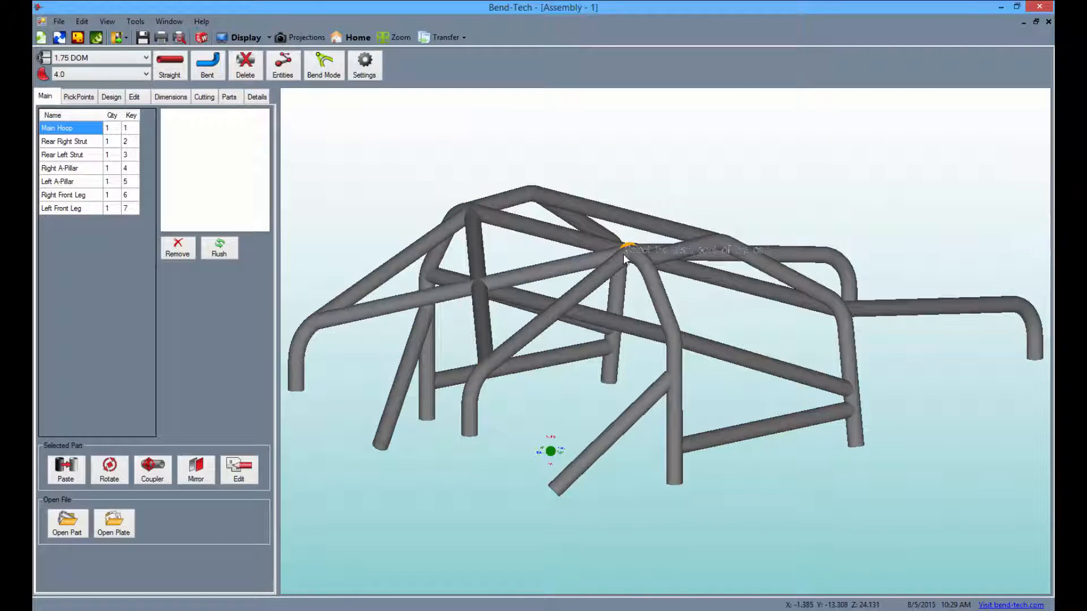
Transfer the cage to the Assembly Designer as separate tubes and start the Straight tool
{"action": "left_click_drag", "start_coordinate": [624, 260], "coordinate": [565, 375]}
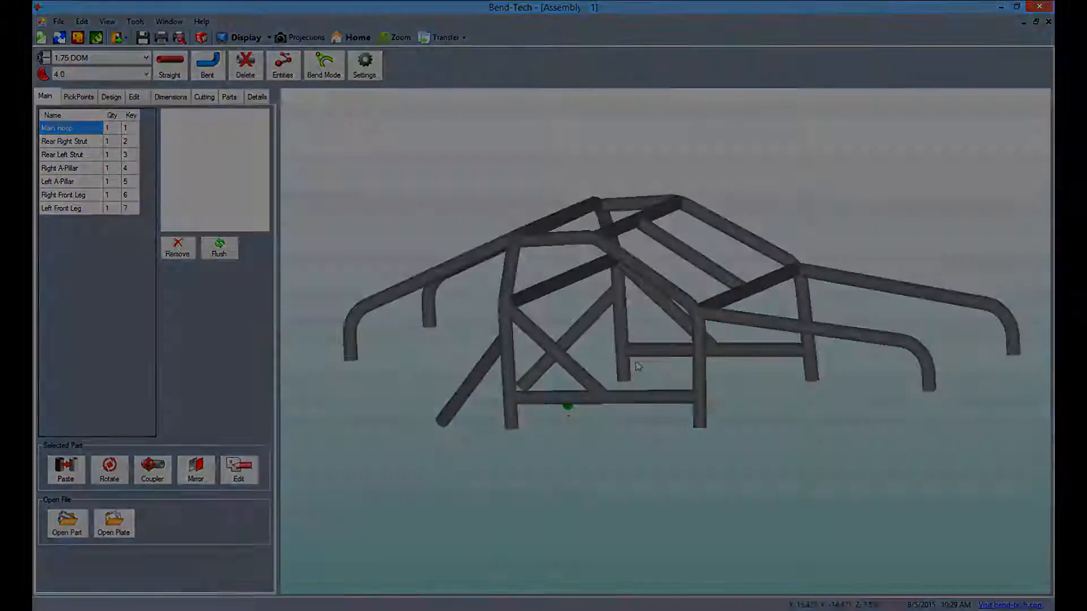
{"action": "left_click", "coordinate": [204, 97]}
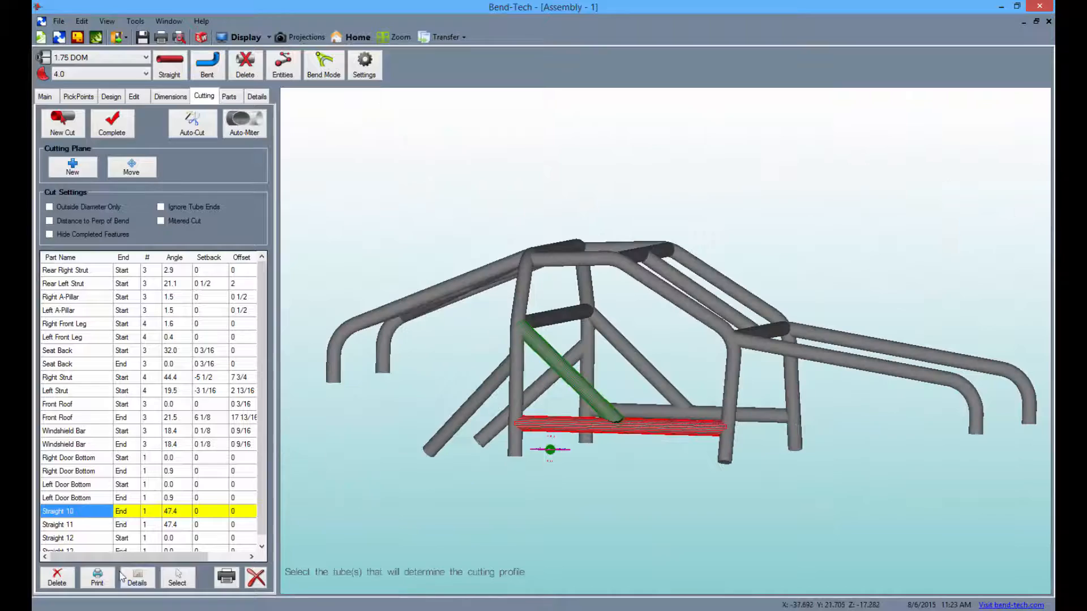
View Straight 10's end cutting detail, a 47.4° holesaw profile, then return to the cutting list
{"action": "left_click", "coordinate": [136, 577]}
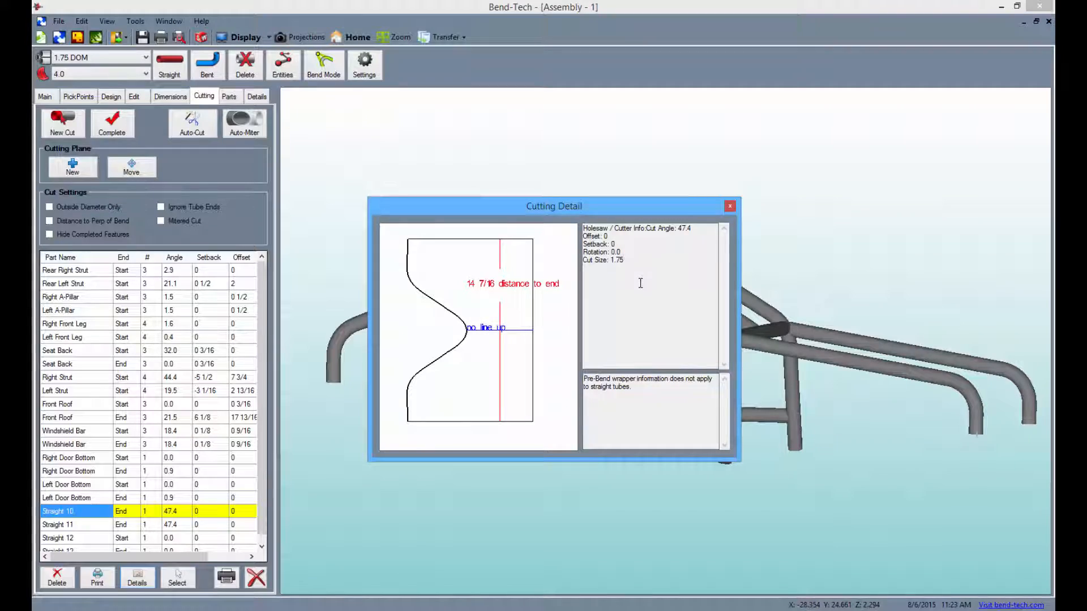
{"action": "left_click", "coordinate": [729, 206]}
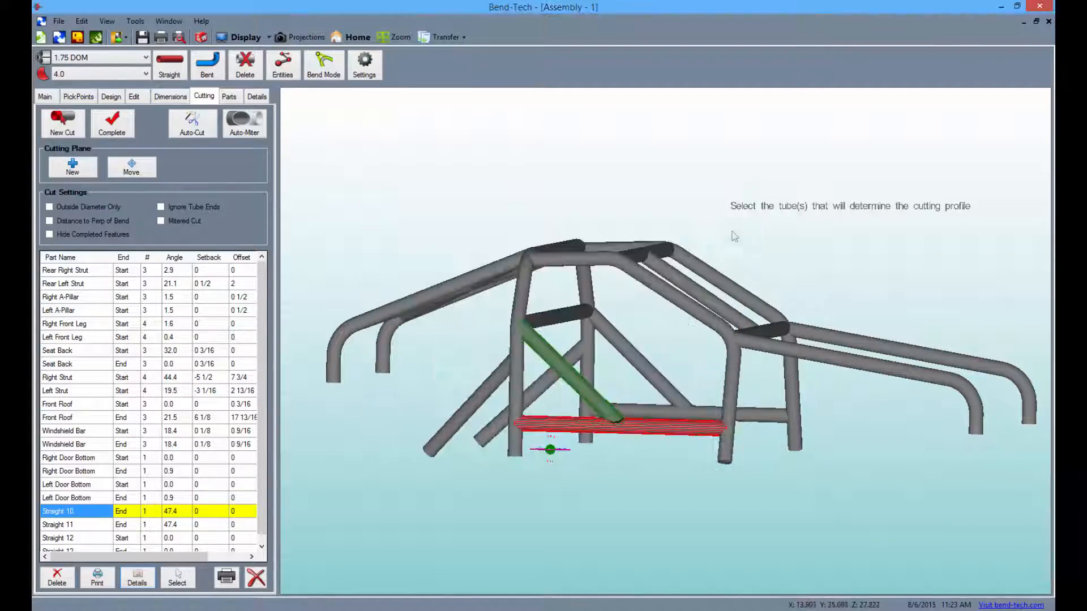